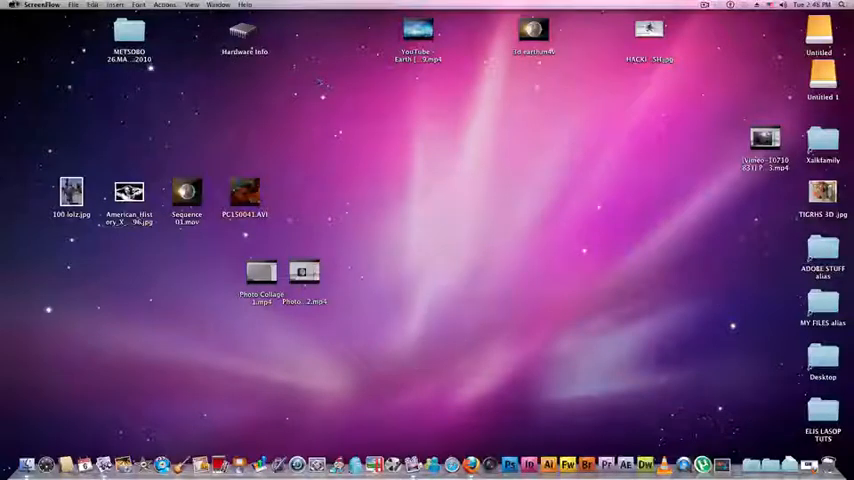
View the Mac Pro's About This Mac summary, then browse its full System Profiler hardware report.
left_click(8, 5)
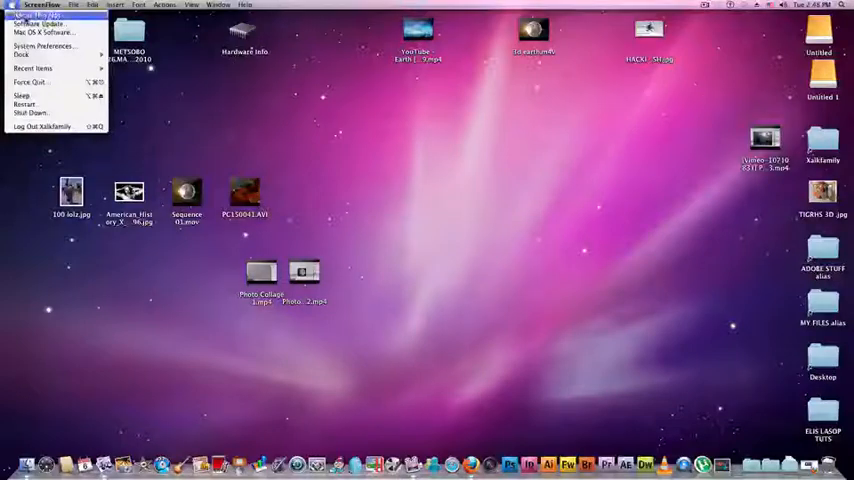
left_click(38, 13)
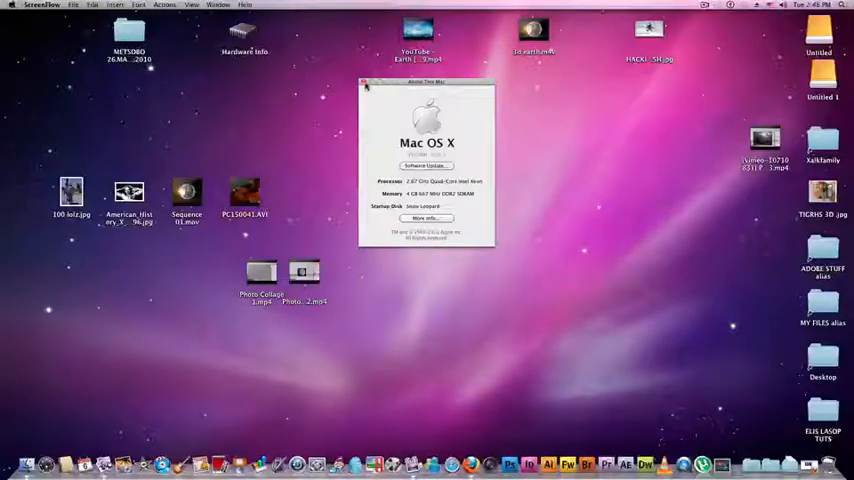
left_click(366, 83)
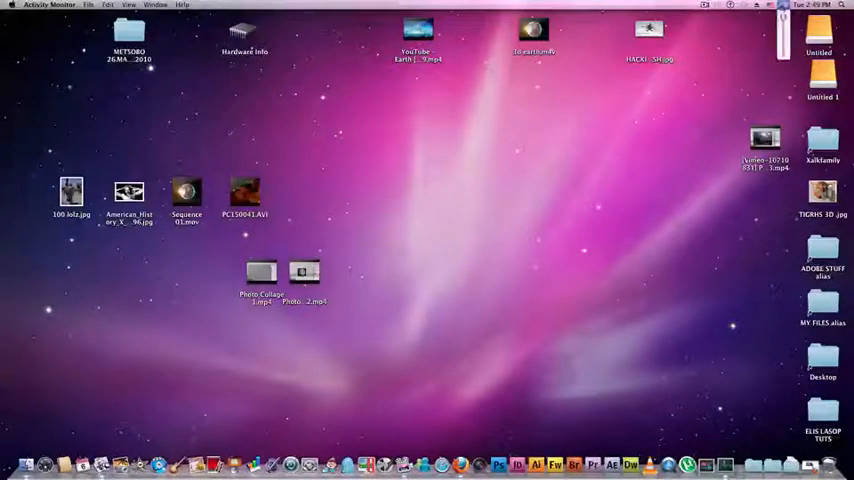
left_click(11, 5)
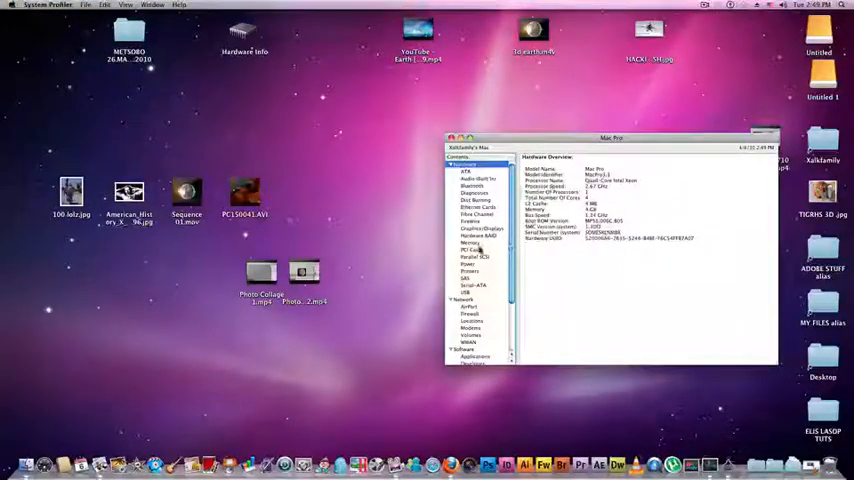
left_click(481, 228)
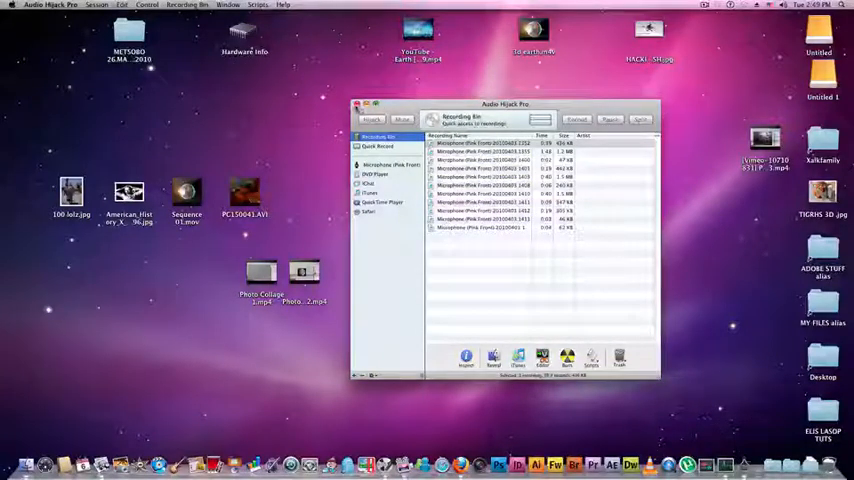
Close Audio Hijack Pro's recordings list and bring up GarageBand's new-project chooser.
left_click(356, 104)
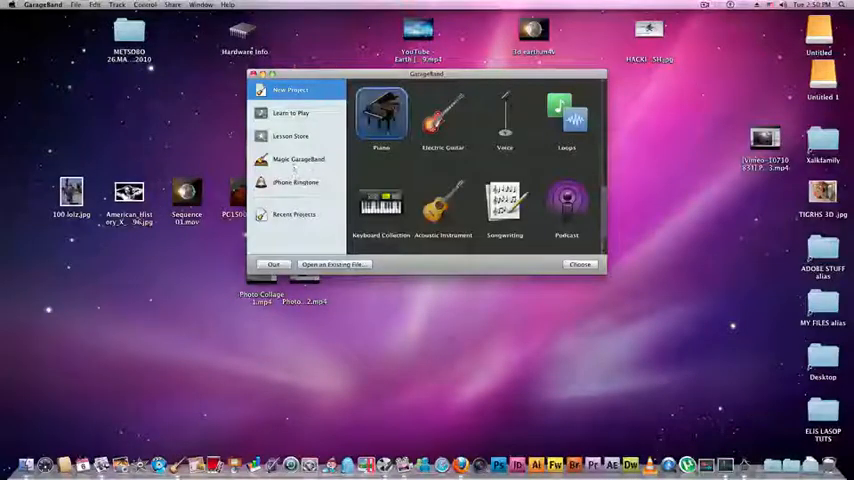
Quit GarageBand's new-project chooser without starting a project.
left_click(442, 200)
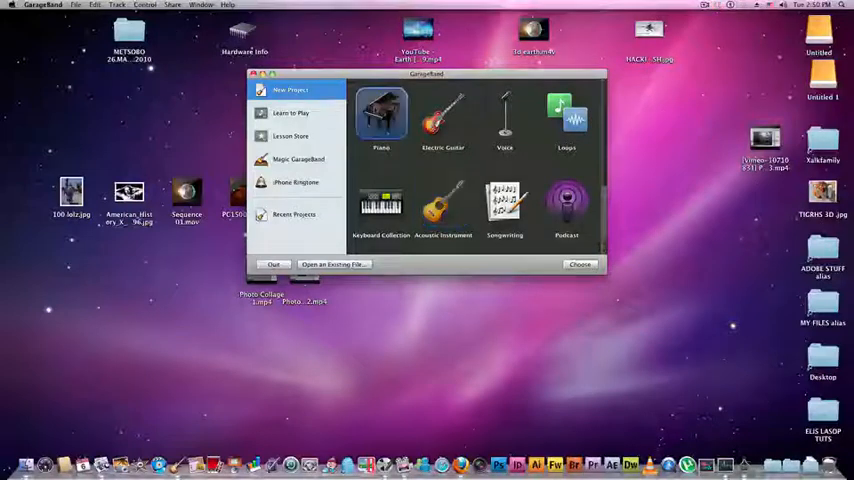
left_click(504, 203)
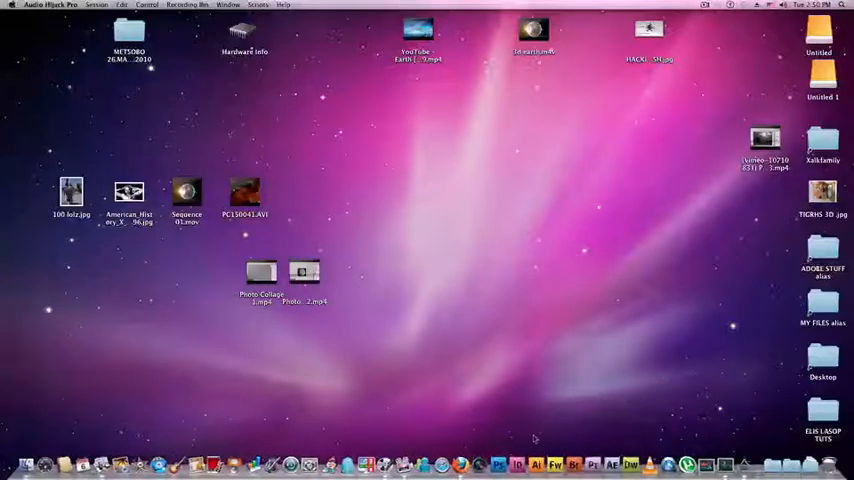
mouse_move(527, 435)
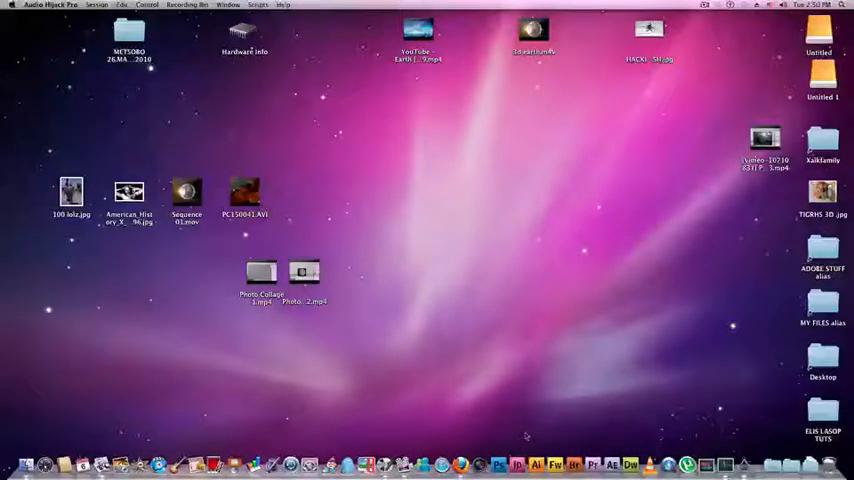
mouse_move(527, 435)
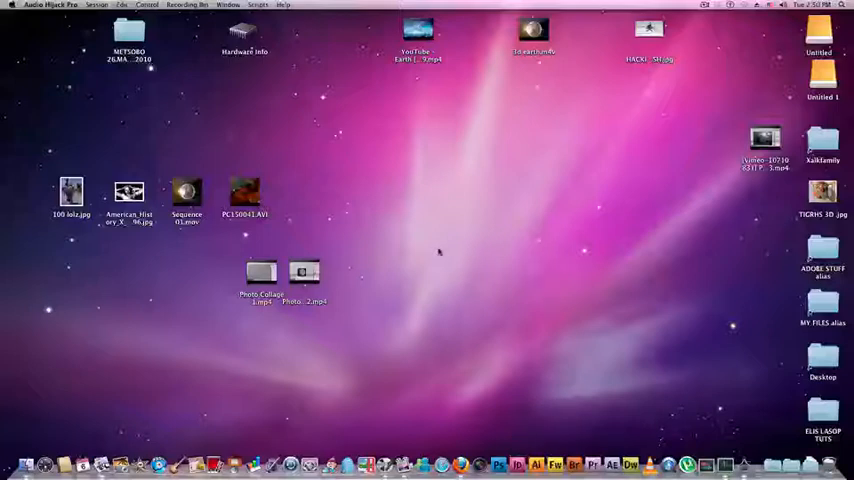
mouse_move(430, 271)
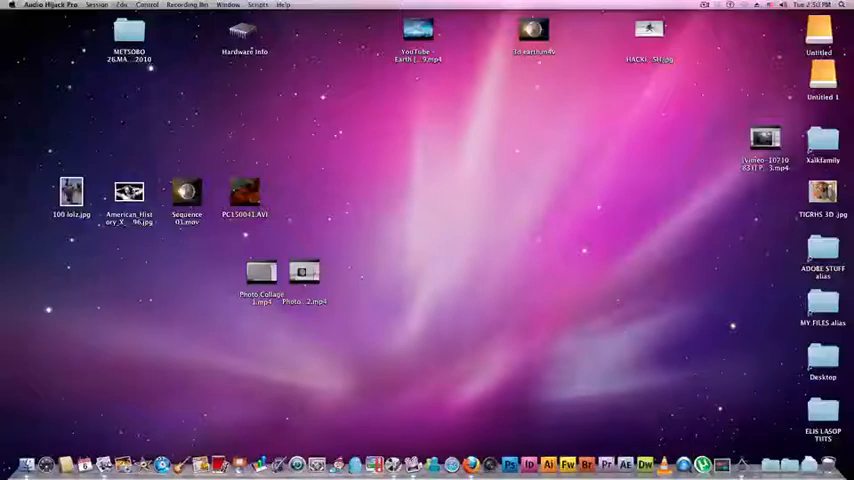
mouse_move(515, 128)
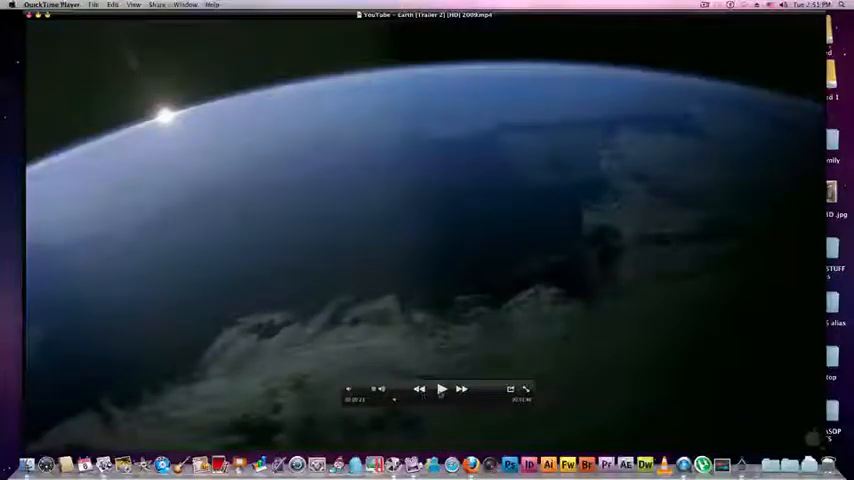
Play the Earth trailer video in QuickTime Player.
left_click(441, 389)
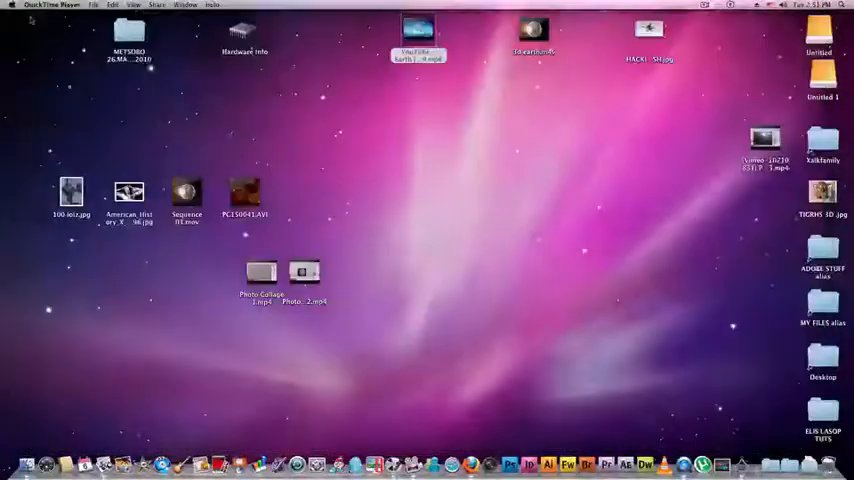
mouse_move(410, 248)
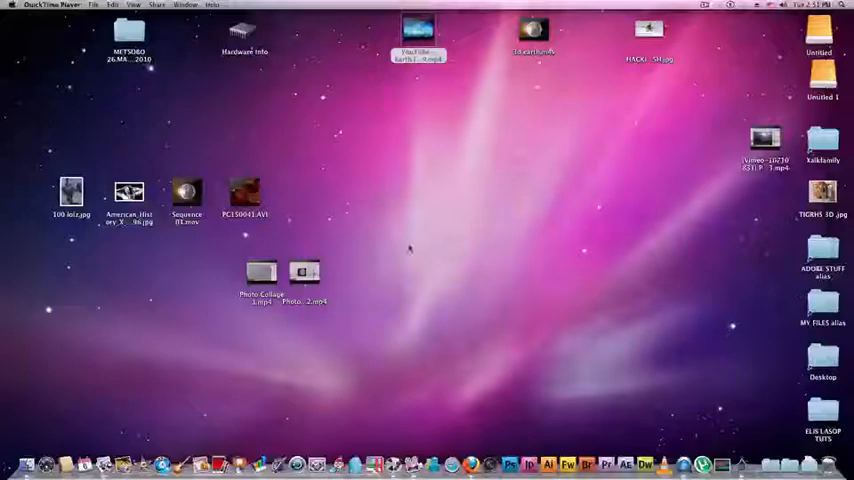